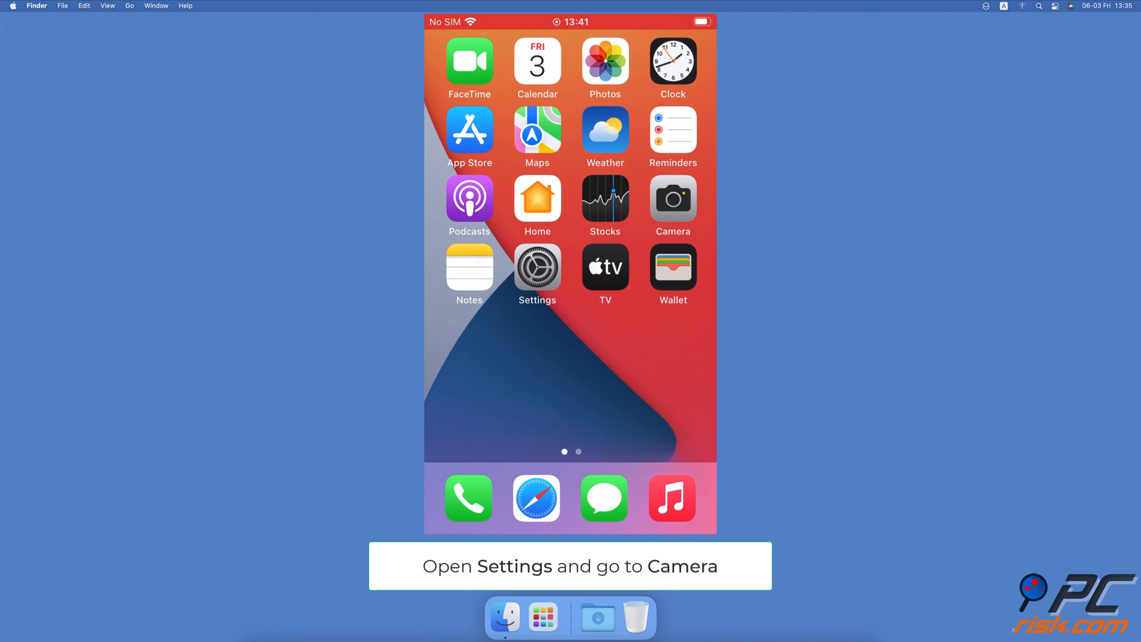
Step: Switch on Scan QR Codes on the Camera page of Settings
click(537, 267)
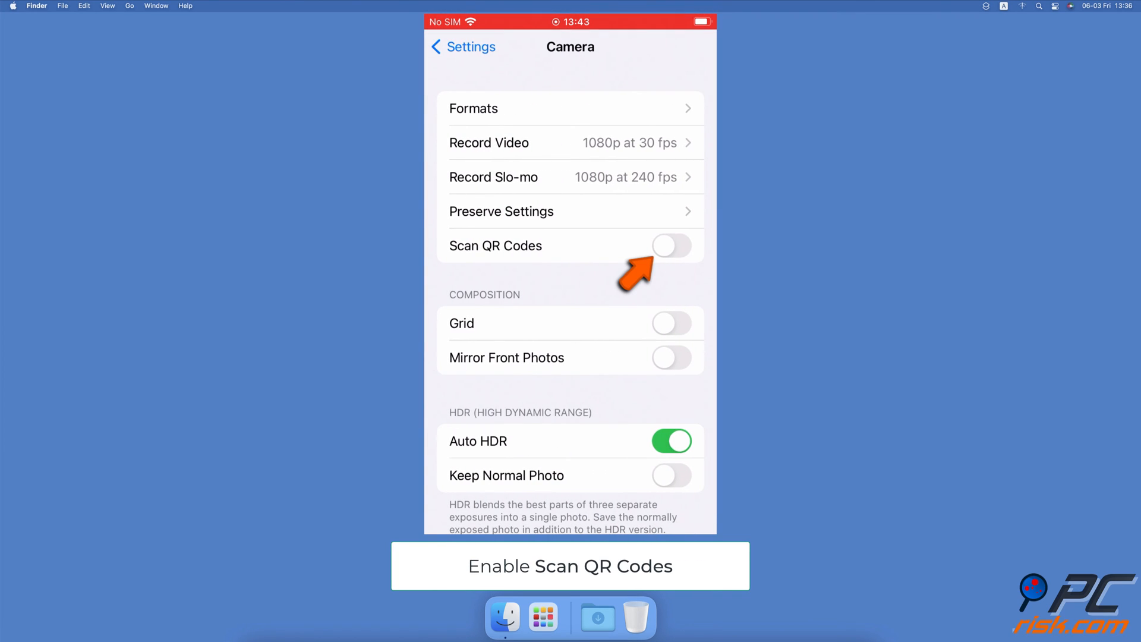
click(671, 245)
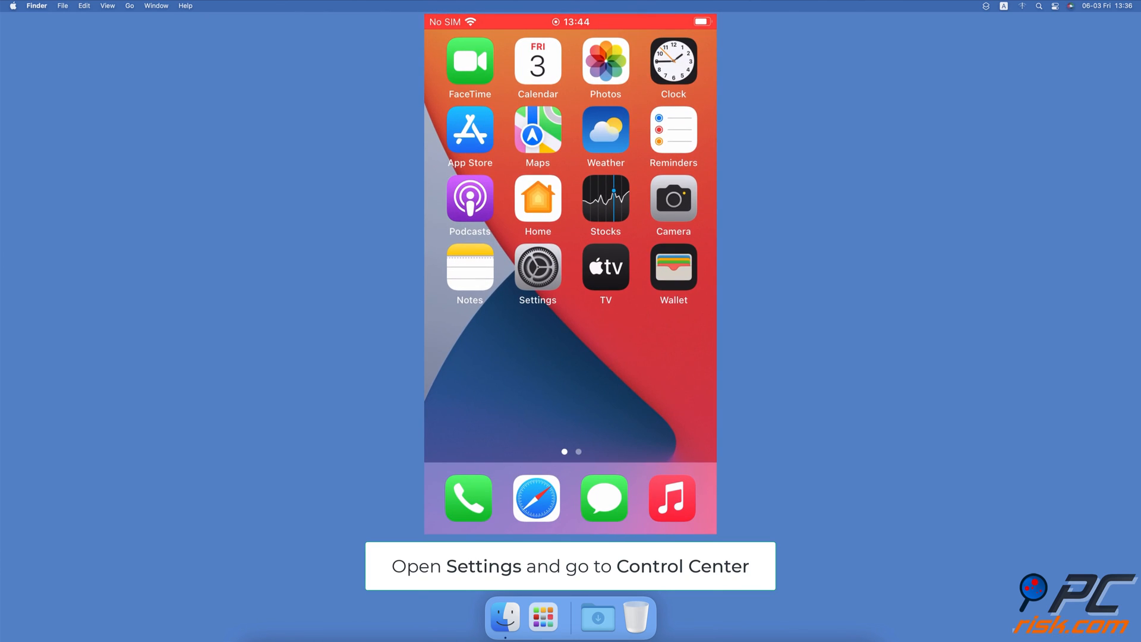
Step: Open Control Centre settings and scroll to More Controls to add Code Scanner
click(537, 267)
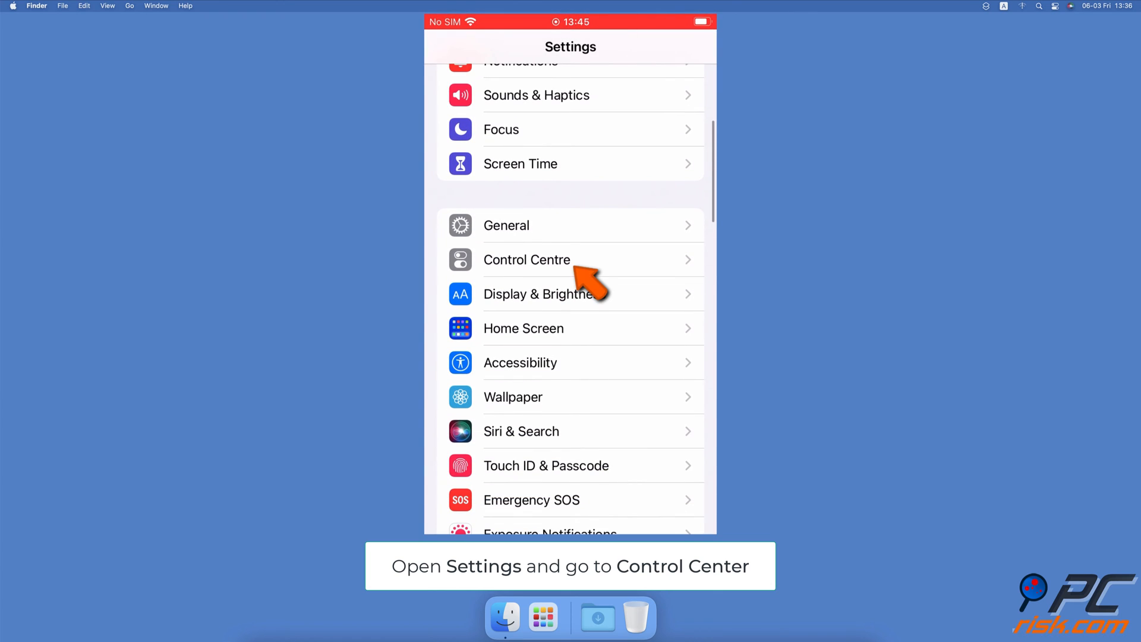
click(526, 260)
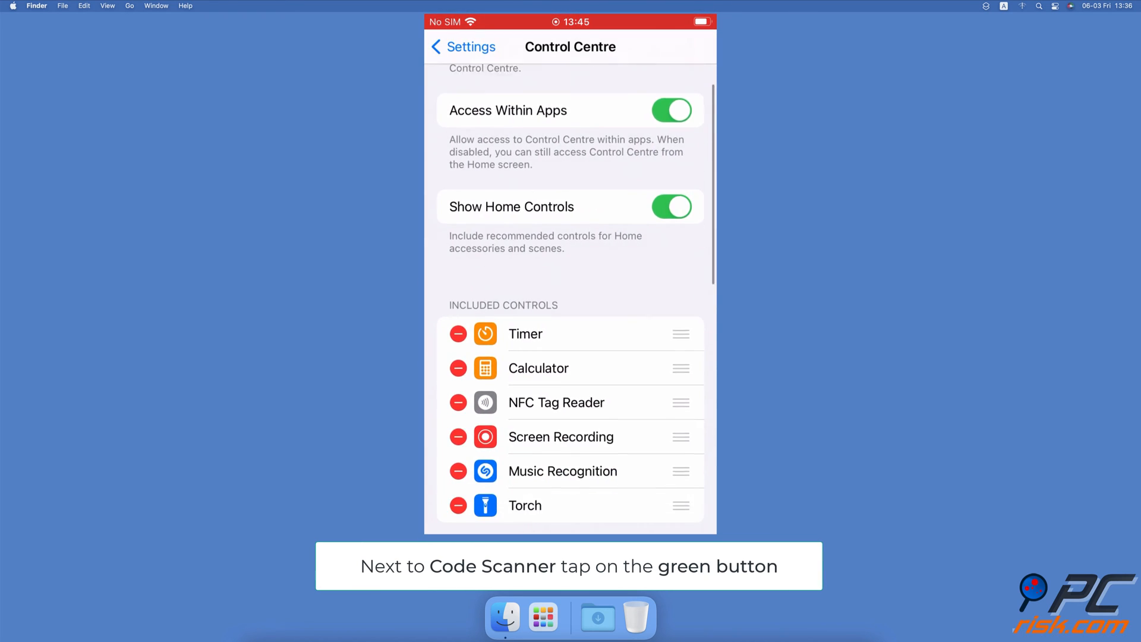
scroll(down, 3)
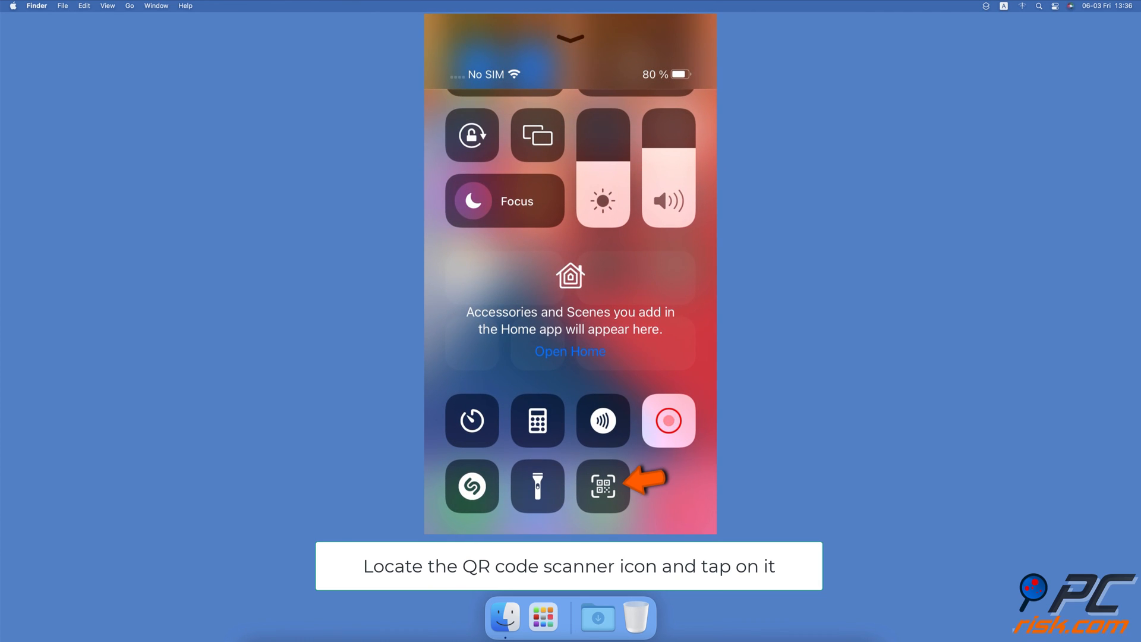
Step: Scan a QR code with Control Centre's scanner to open pcrisk.com, then close it
click(602, 486)
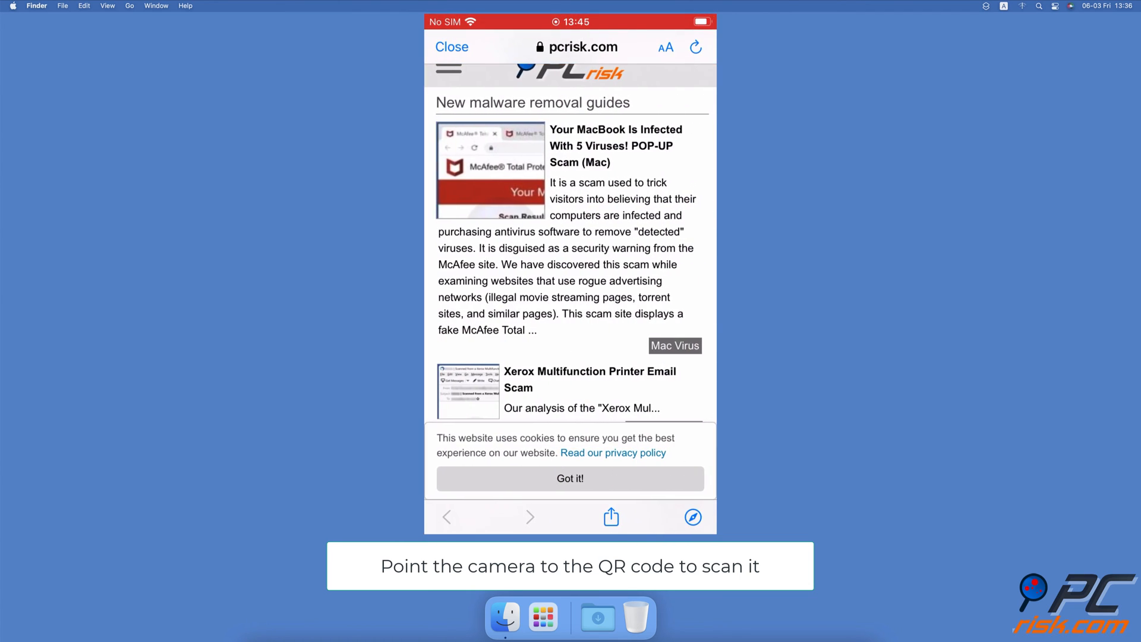
click(451, 47)
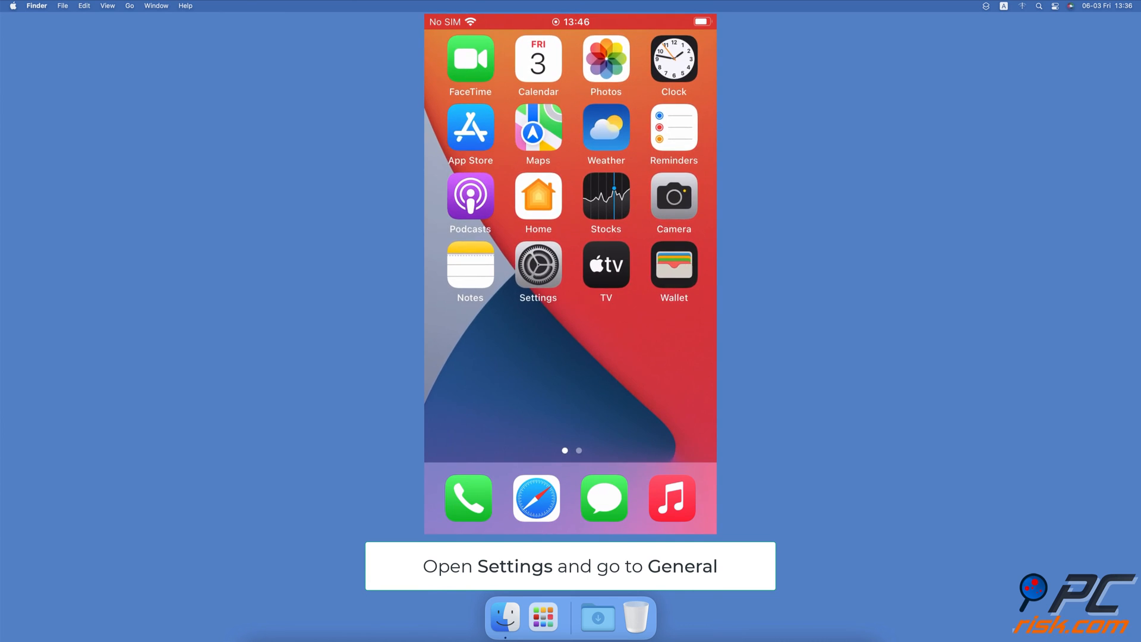
Step: Choose Reset All Settings under General > Transfer or Reset iPhone > Reset
click(538, 273)
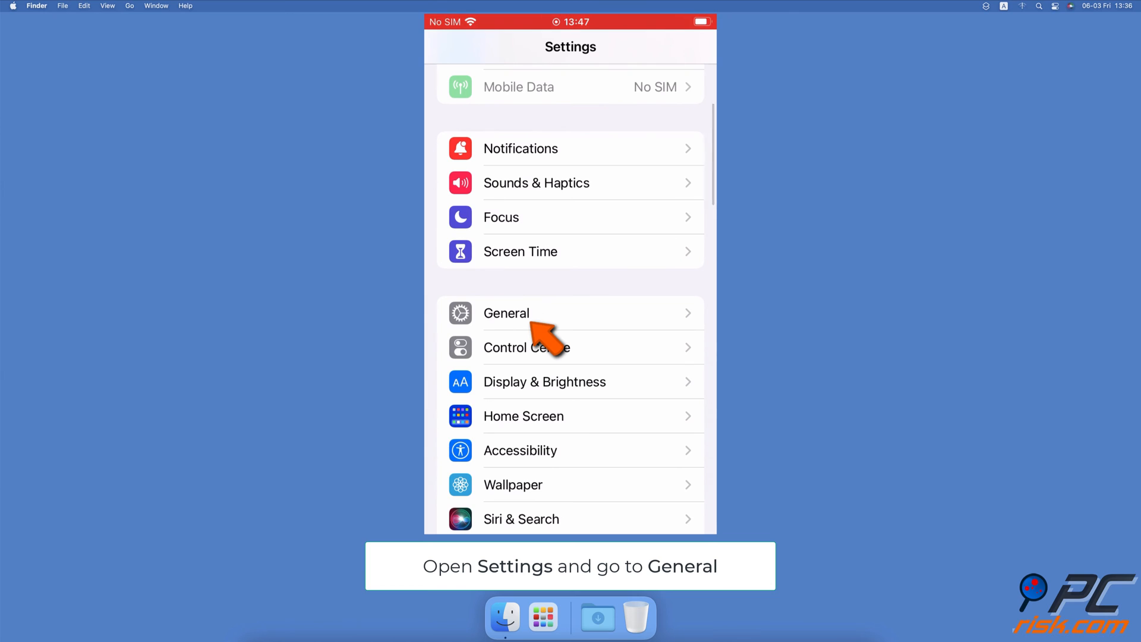
click(506, 313)
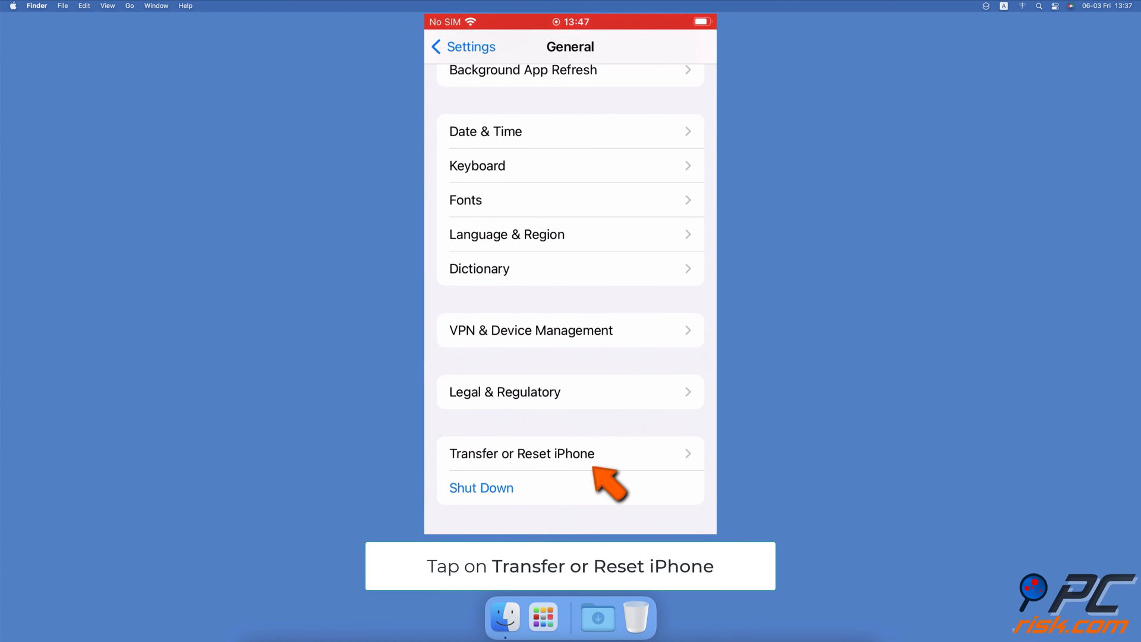
click(522, 454)
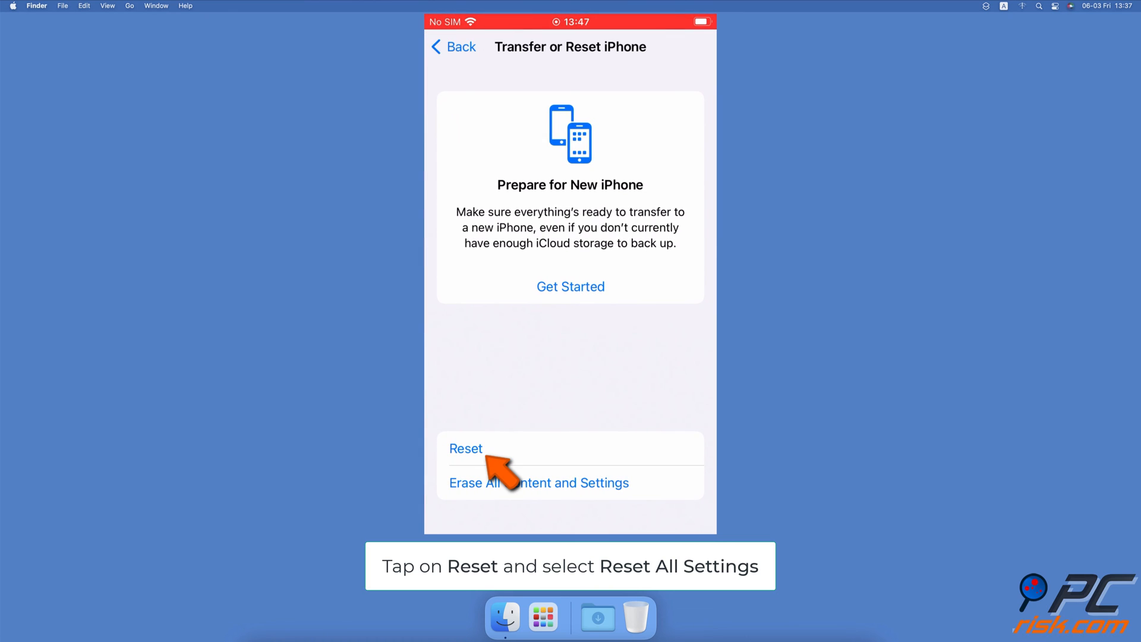
click(465, 448)
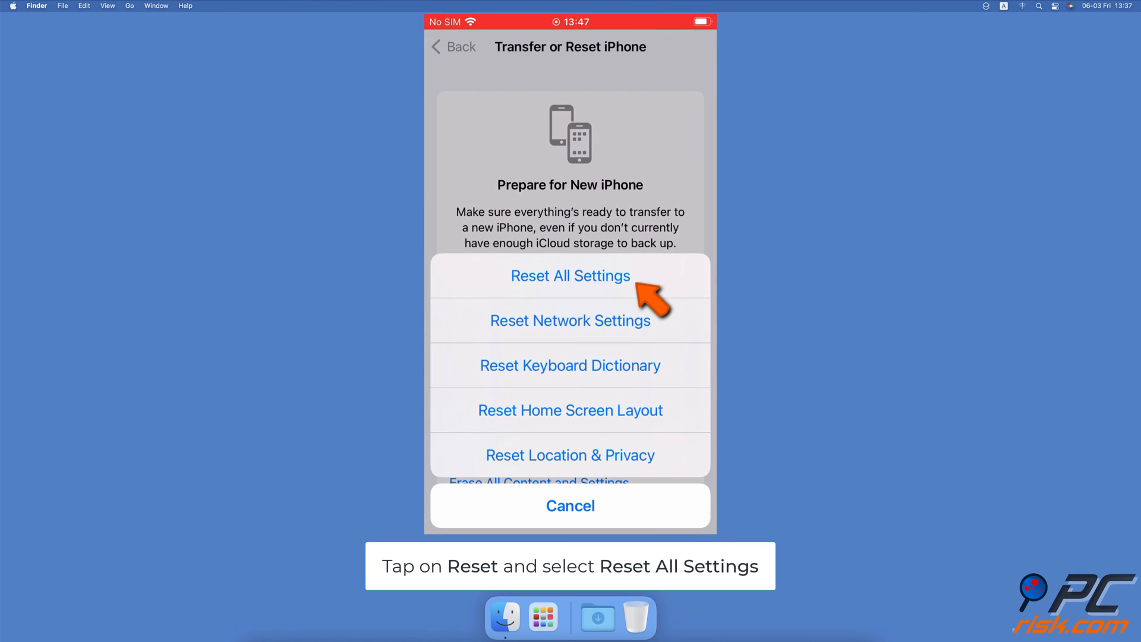
click(570, 275)
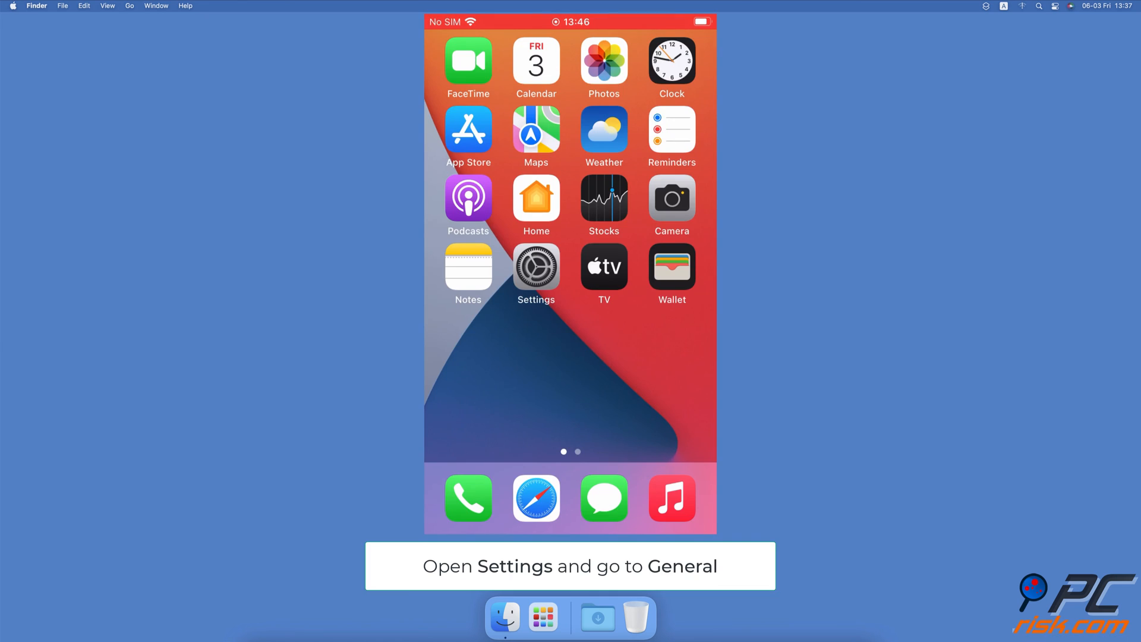
Step: Check for updates on the General > Software Update page
click(535, 267)
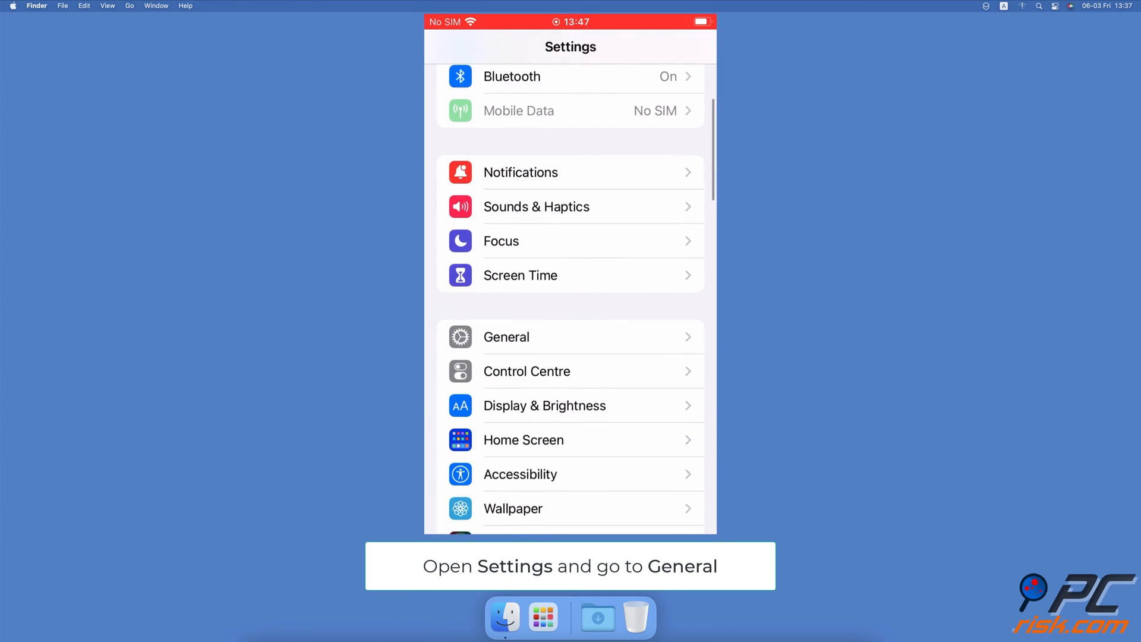
click(506, 336)
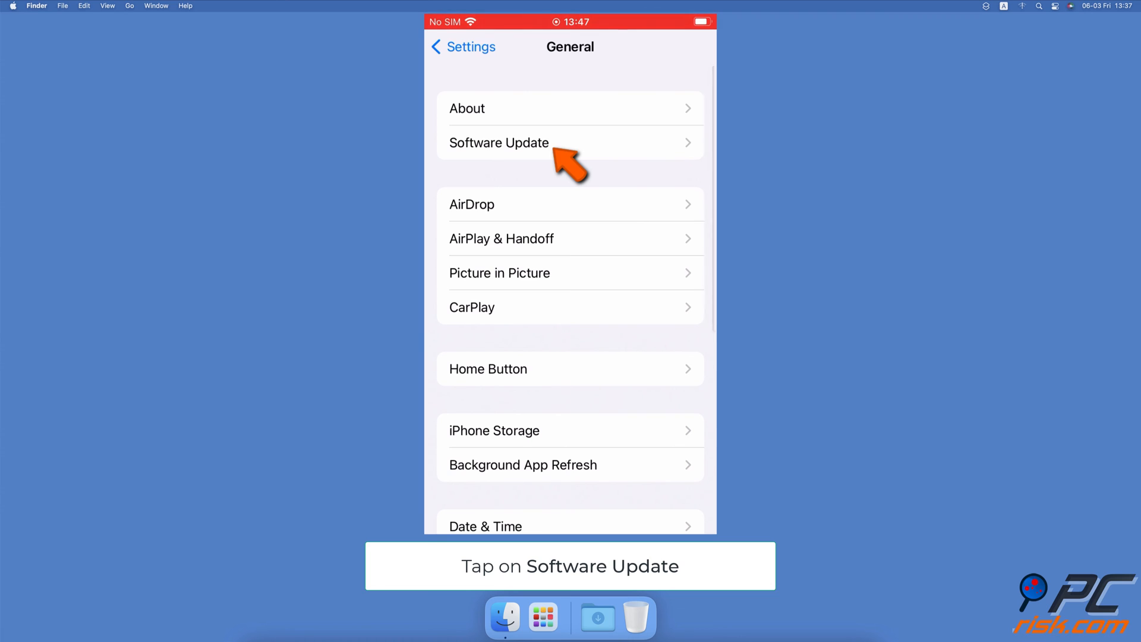
click(498, 142)
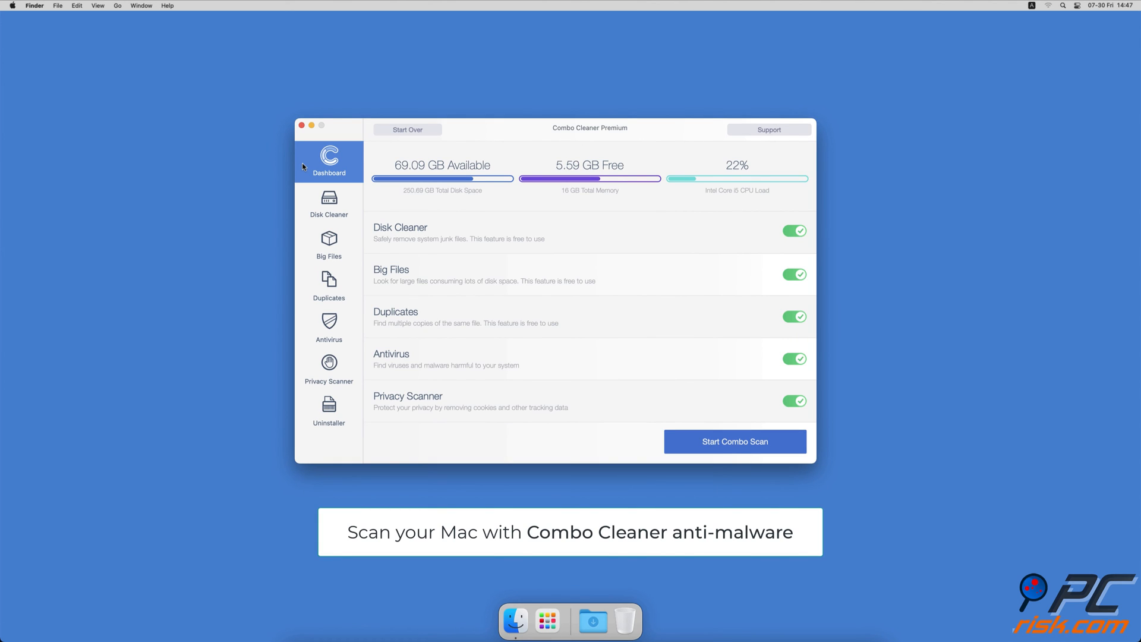
Step: Start an Antivirus Full Scan, then remove 2.7 GB of caches and logs in Disk Cleaner
click(328, 327)
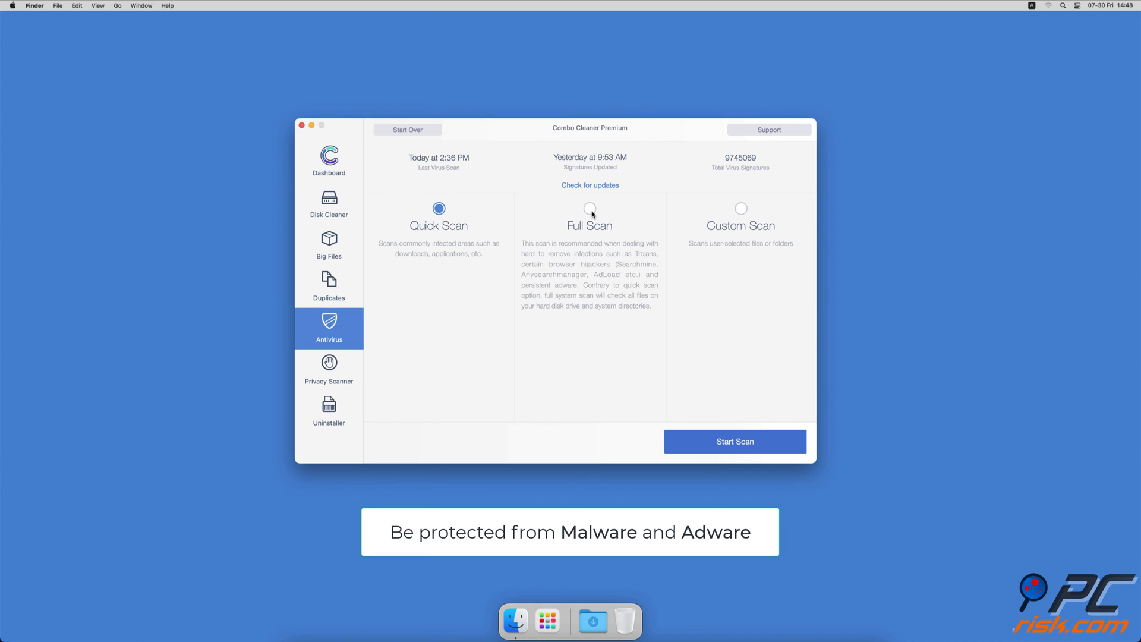
click(735, 441)
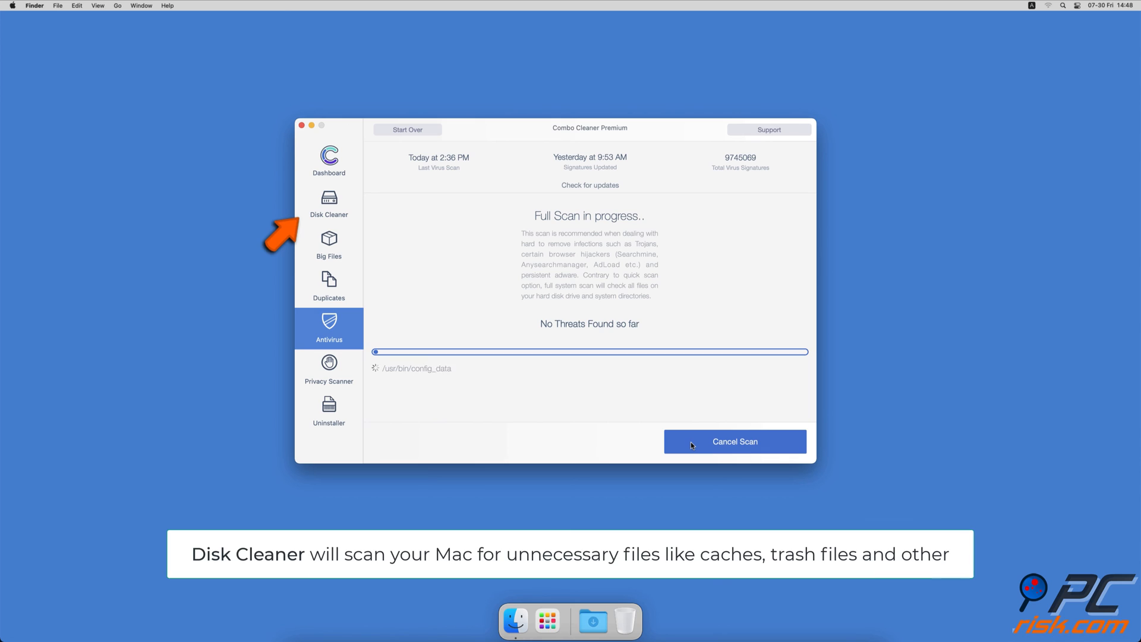
click(328, 202)
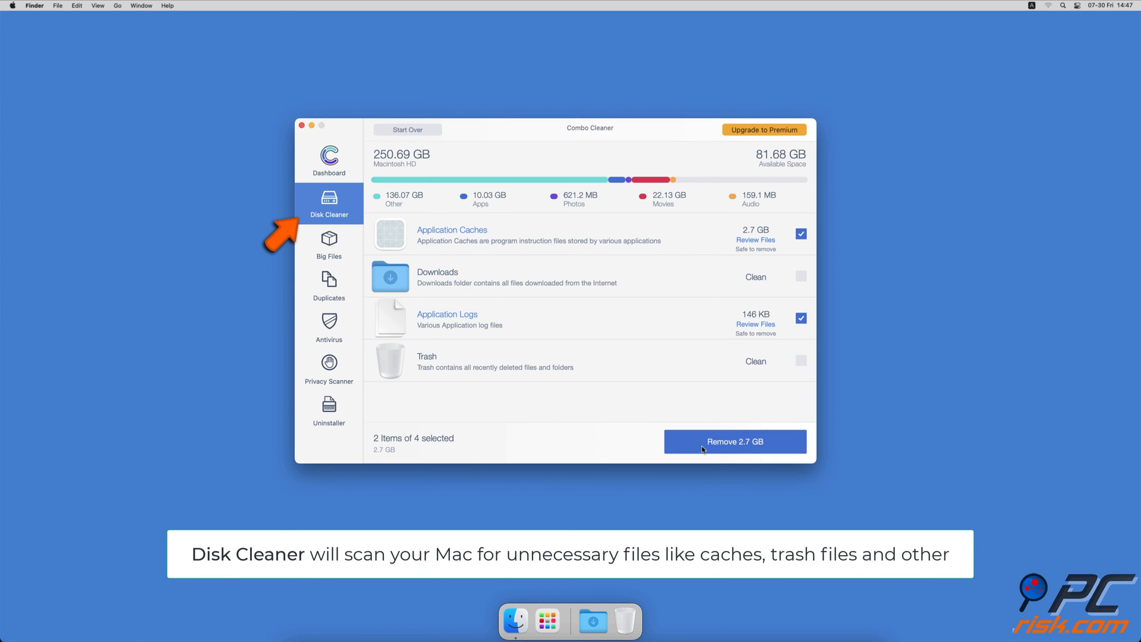
click(734, 441)
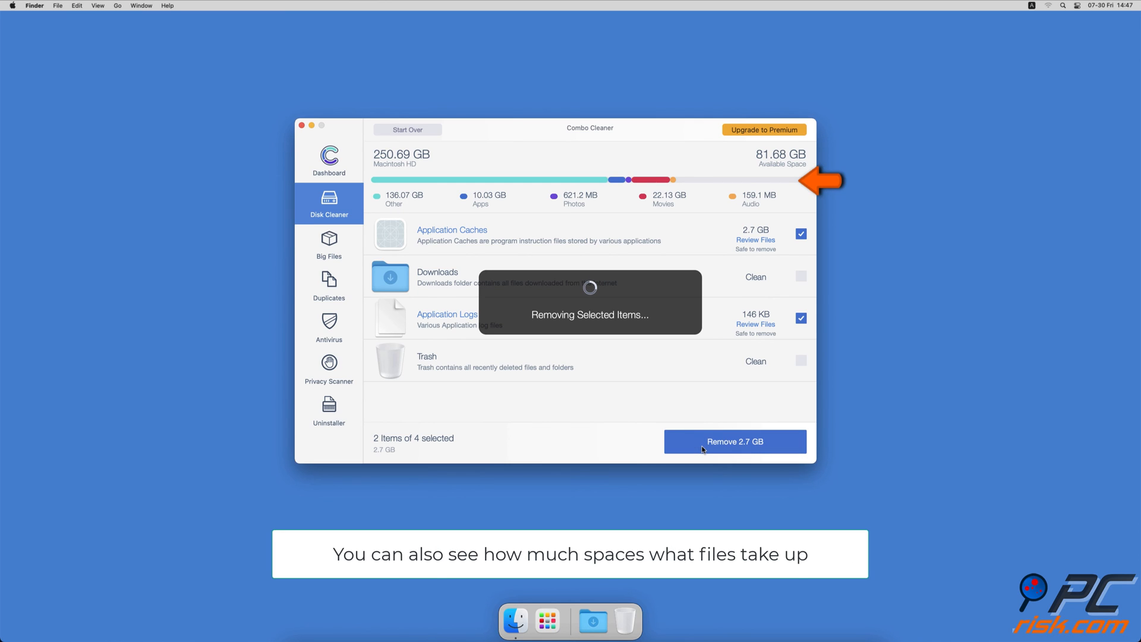
click(734, 441)
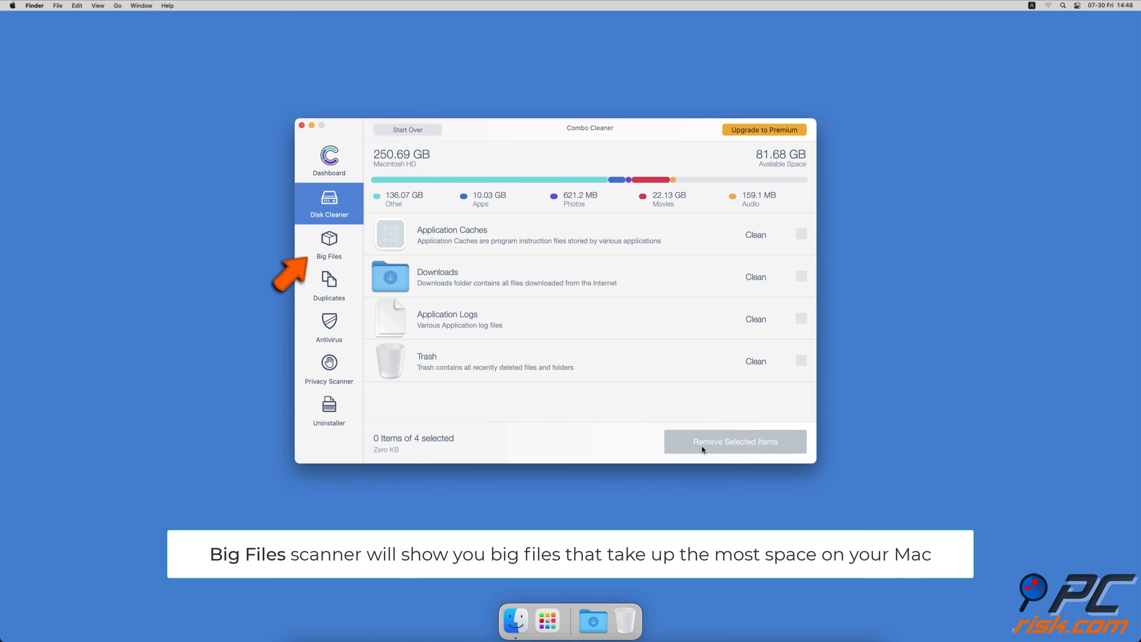
Step: Run the Big Files and Duplicates scans
click(328, 244)
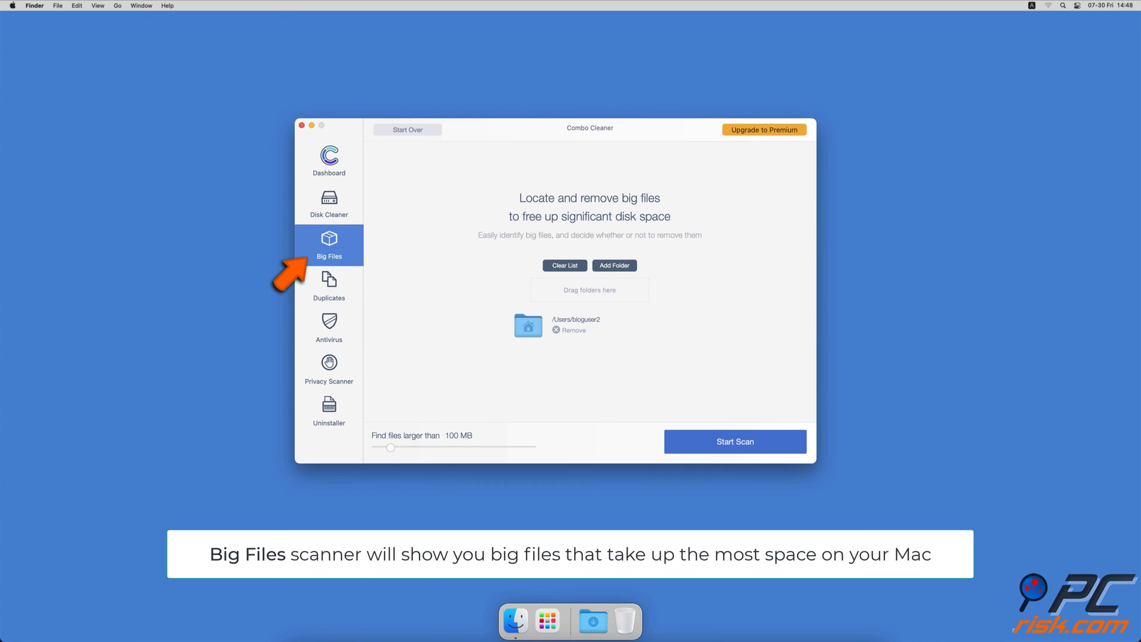
click(734, 441)
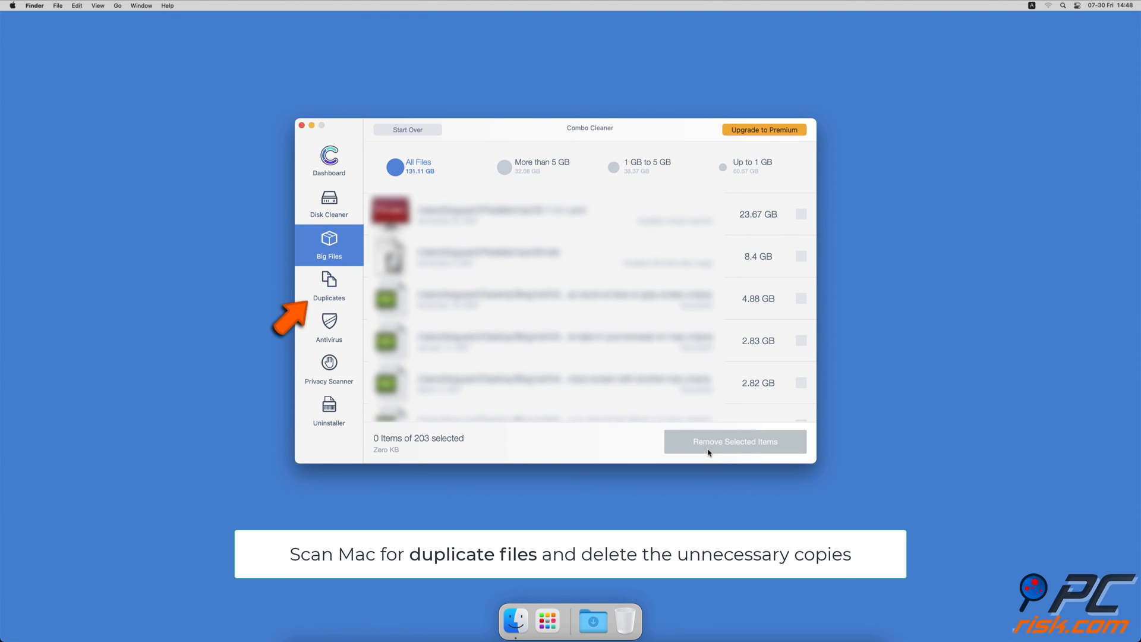
click(328, 285)
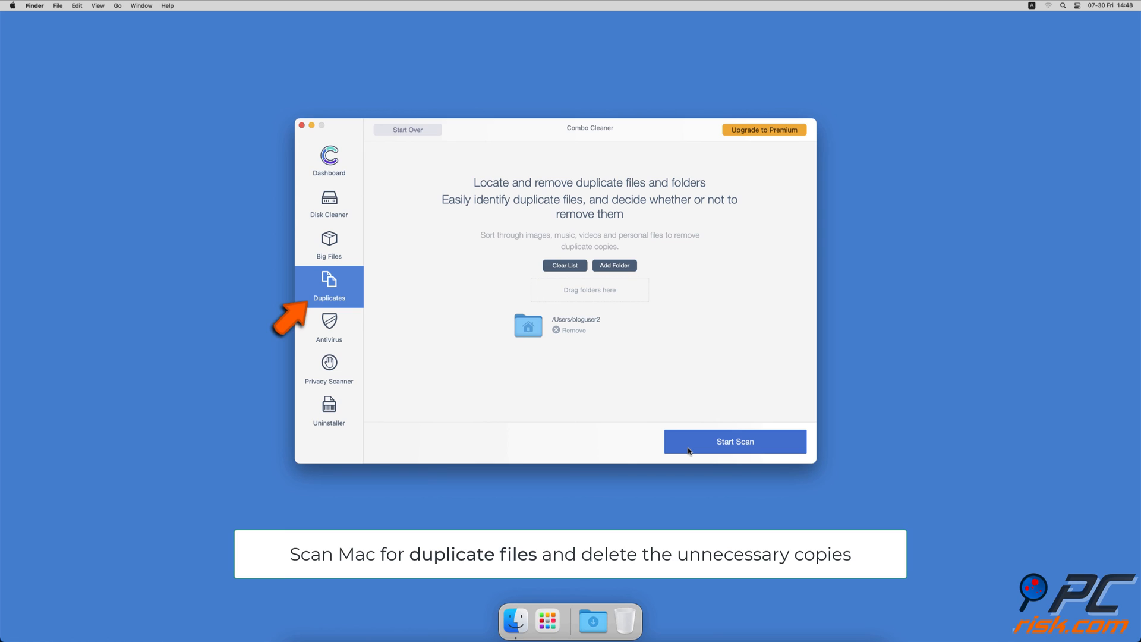
click(735, 441)
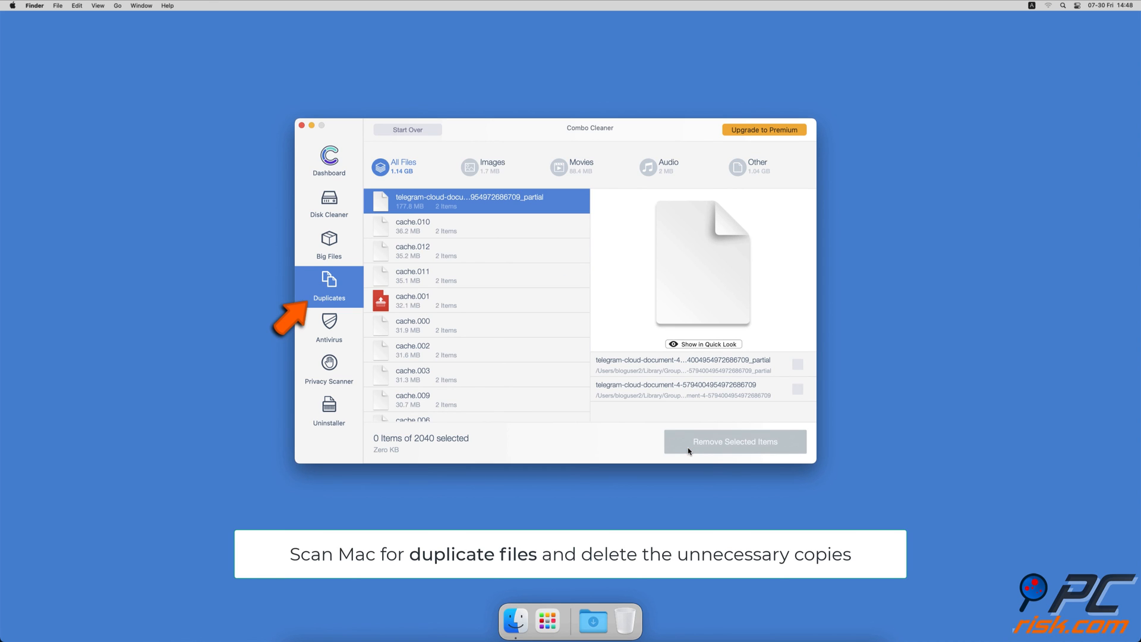
Step: Run the Privacy Scanner and Uninstaller scans, ending on the thank-you screen
click(330, 367)
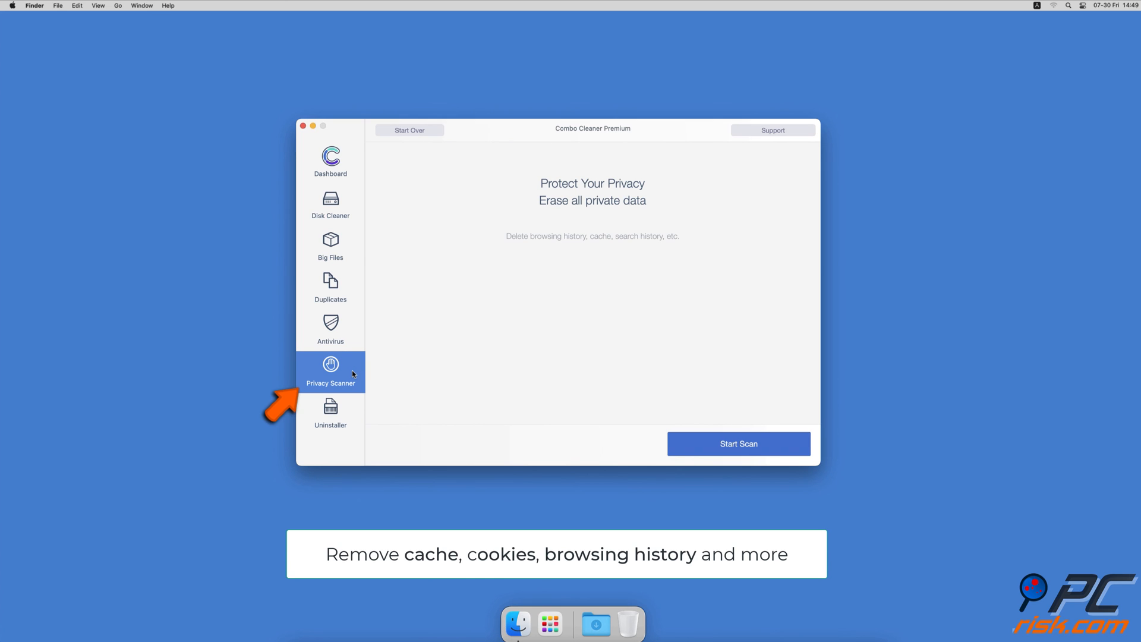
click(738, 444)
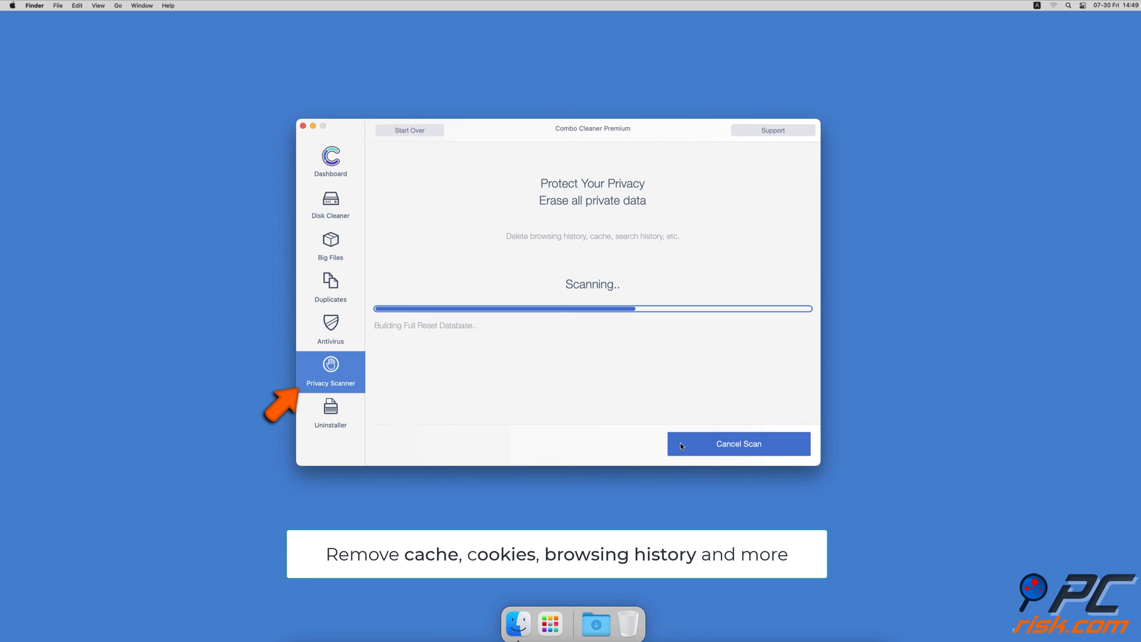
click(330, 412)
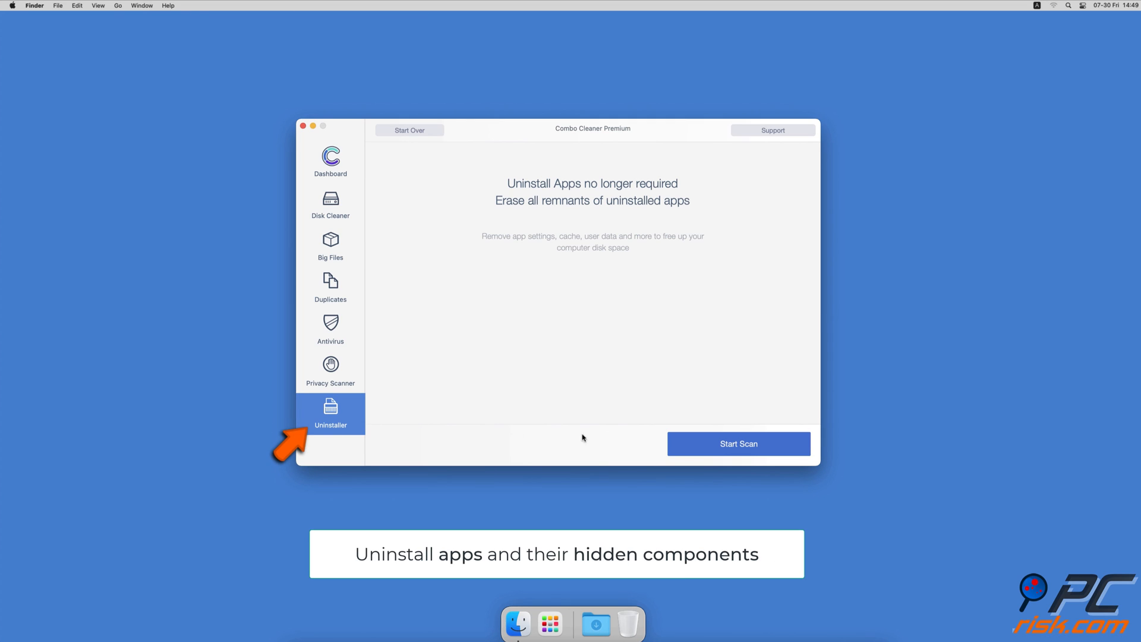
click(737, 444)
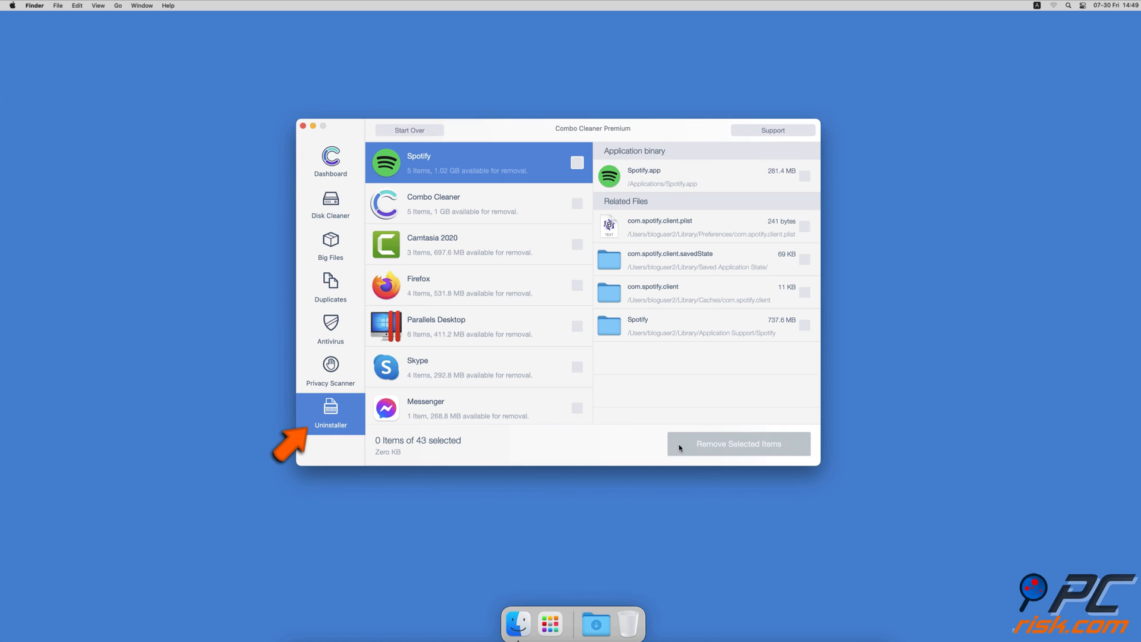
click(328, 160)
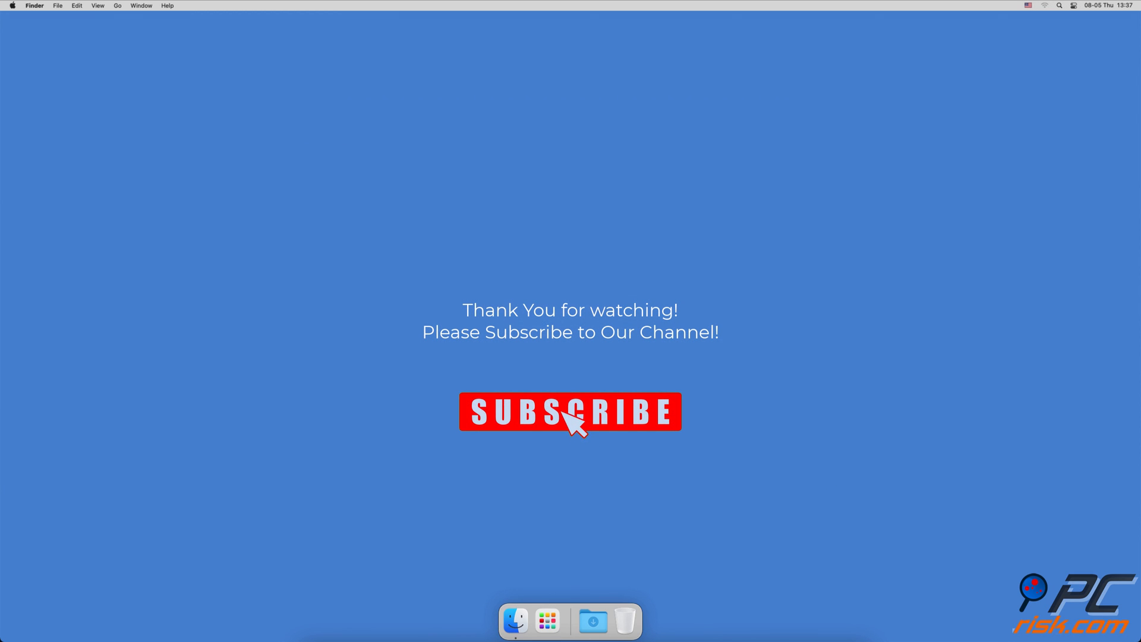
click(570, 411)
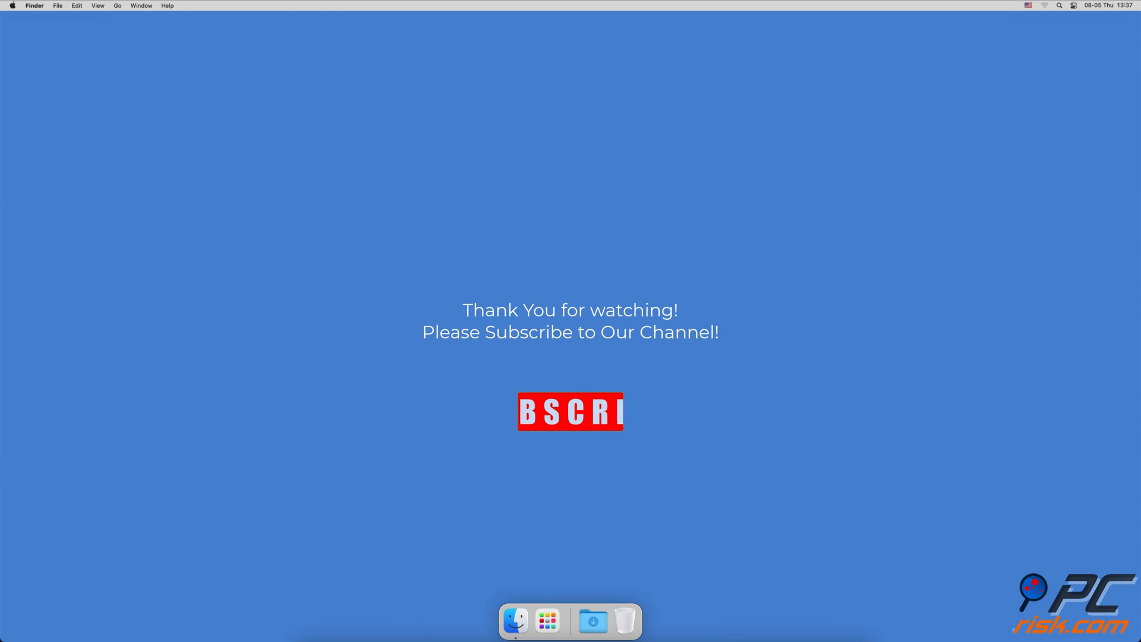